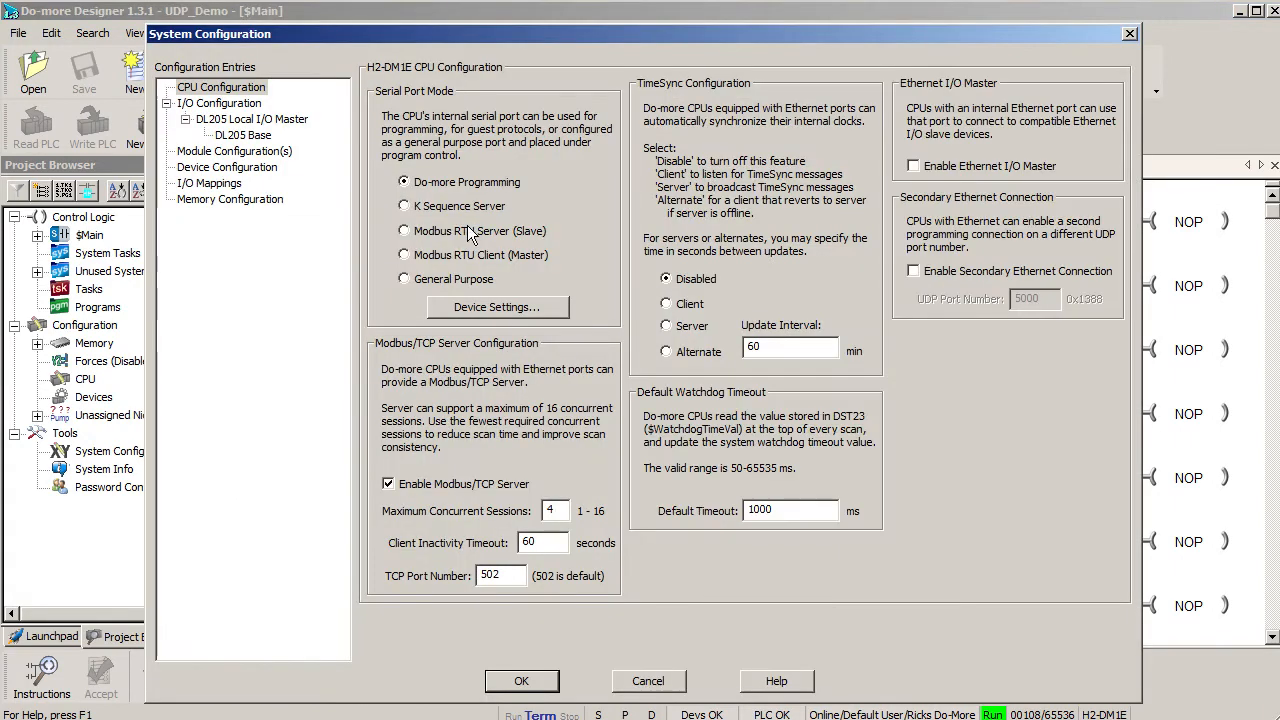
Step: Add a new UDP Connection device named UDP_Demo using port 60001
left_click(227, 167)
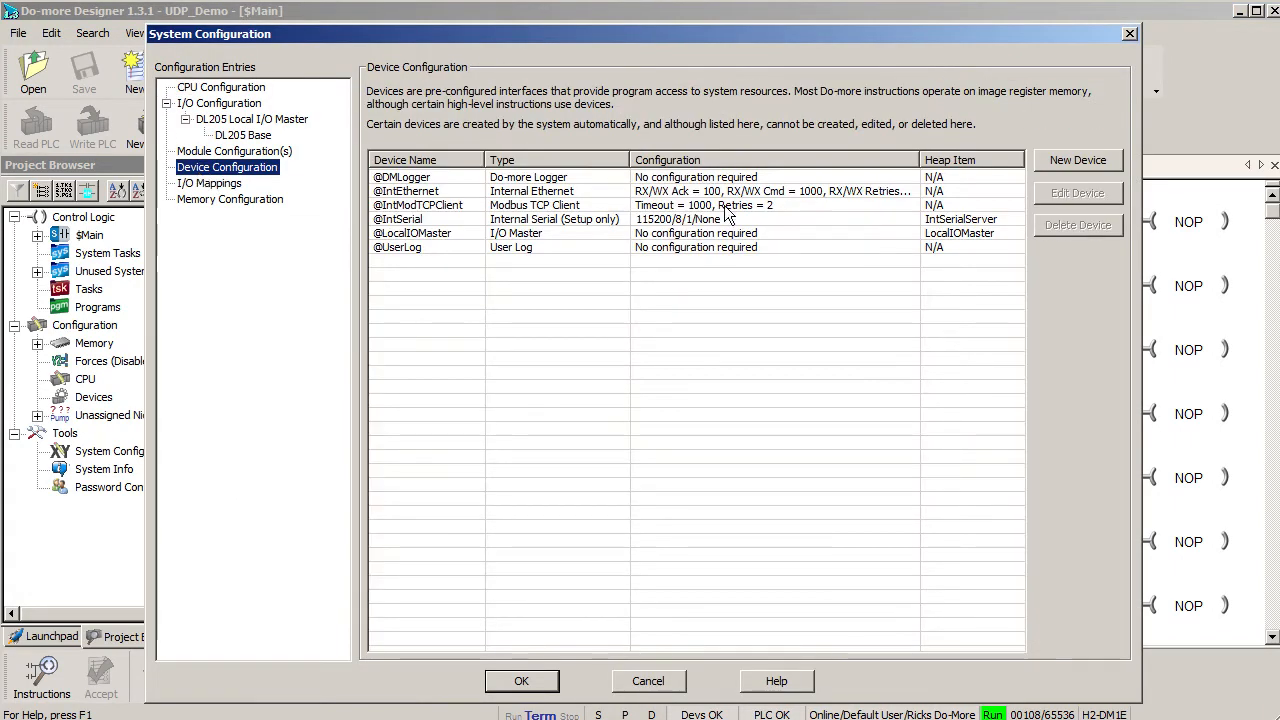
left_click(1077, 160)
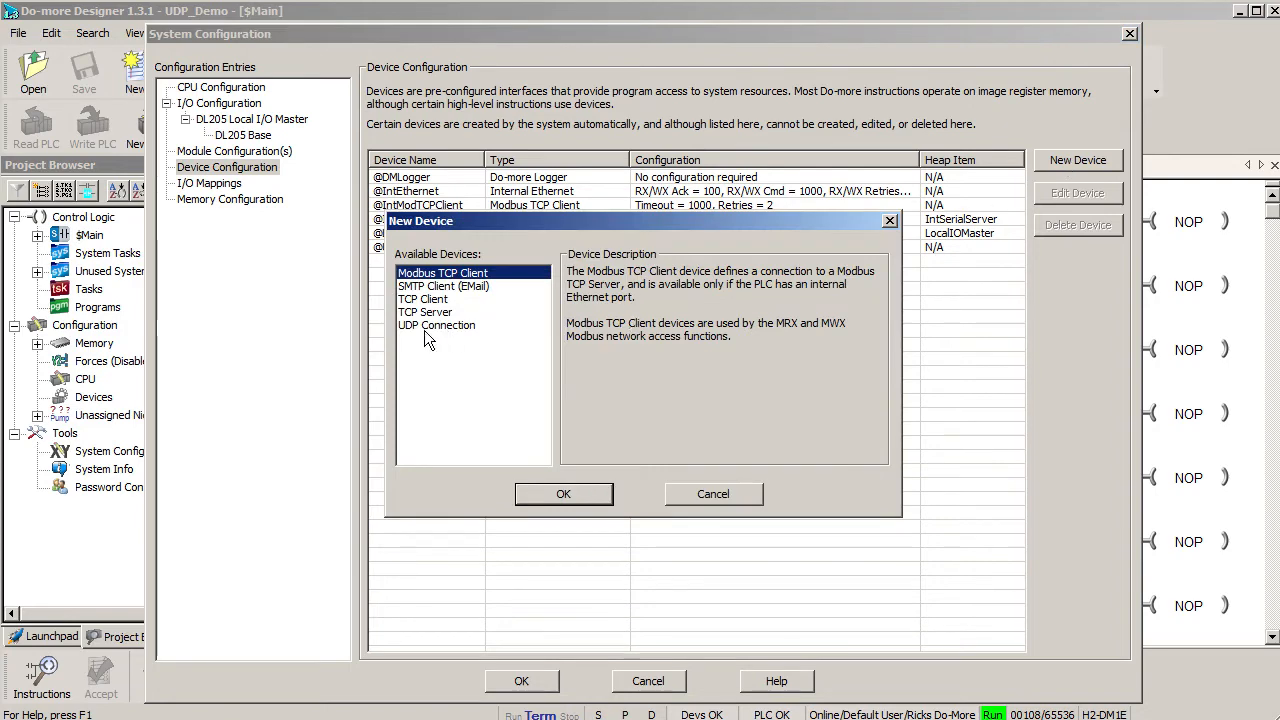
left_click(563, 493)
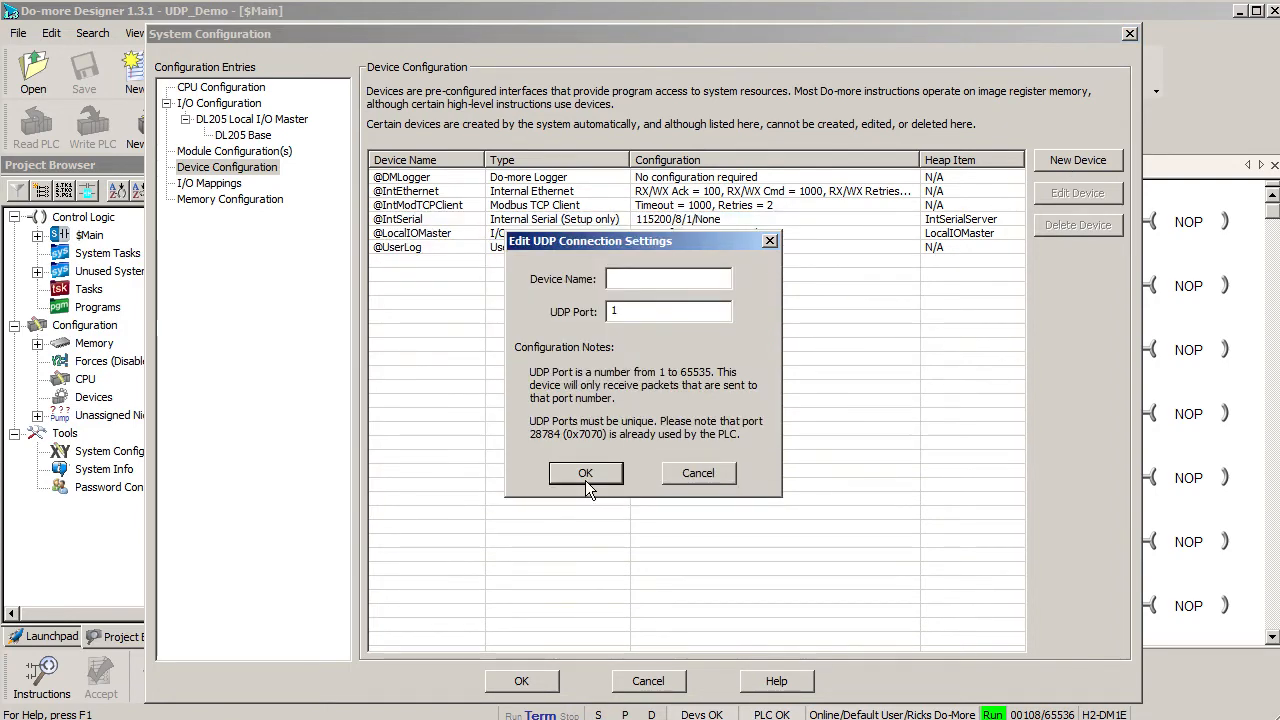
type("UDP_Demo")
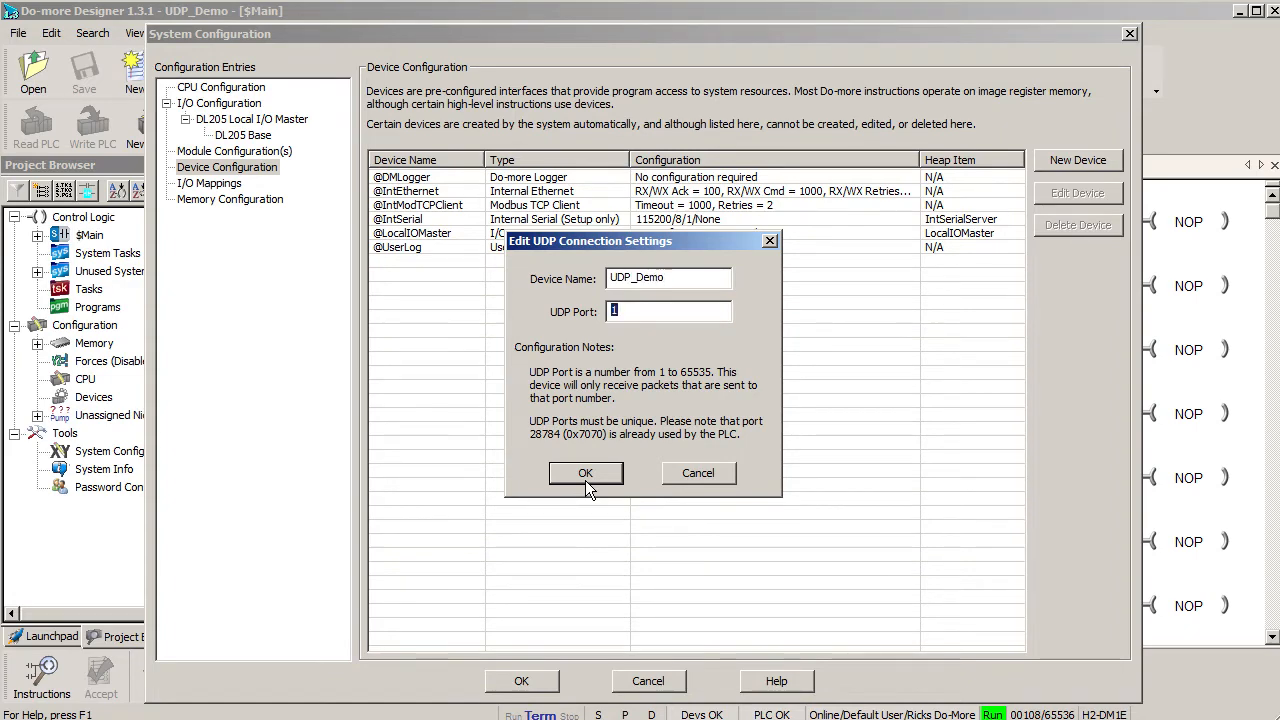
type("6000")
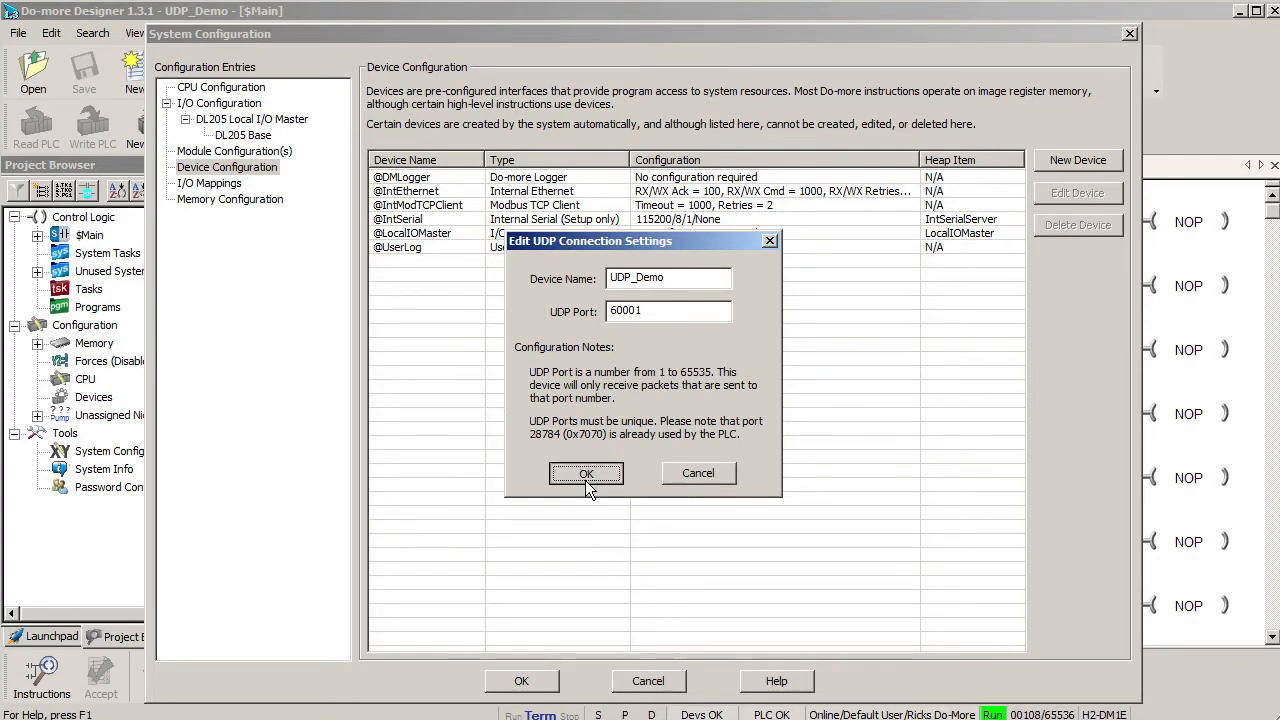
left_click(586, 473)
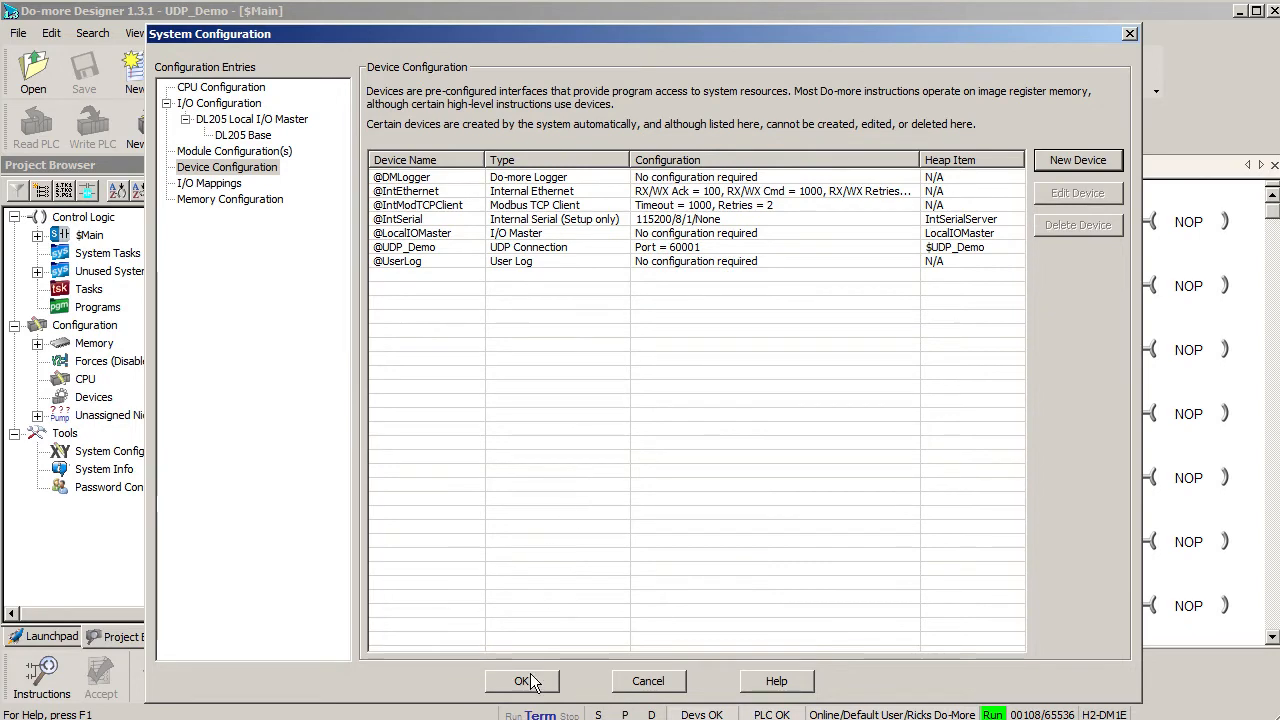
Step: Watch $UDP_Demo.PacketAvailable in a Data View and begin an instruction at rung 1's output
left_click(521, 681)
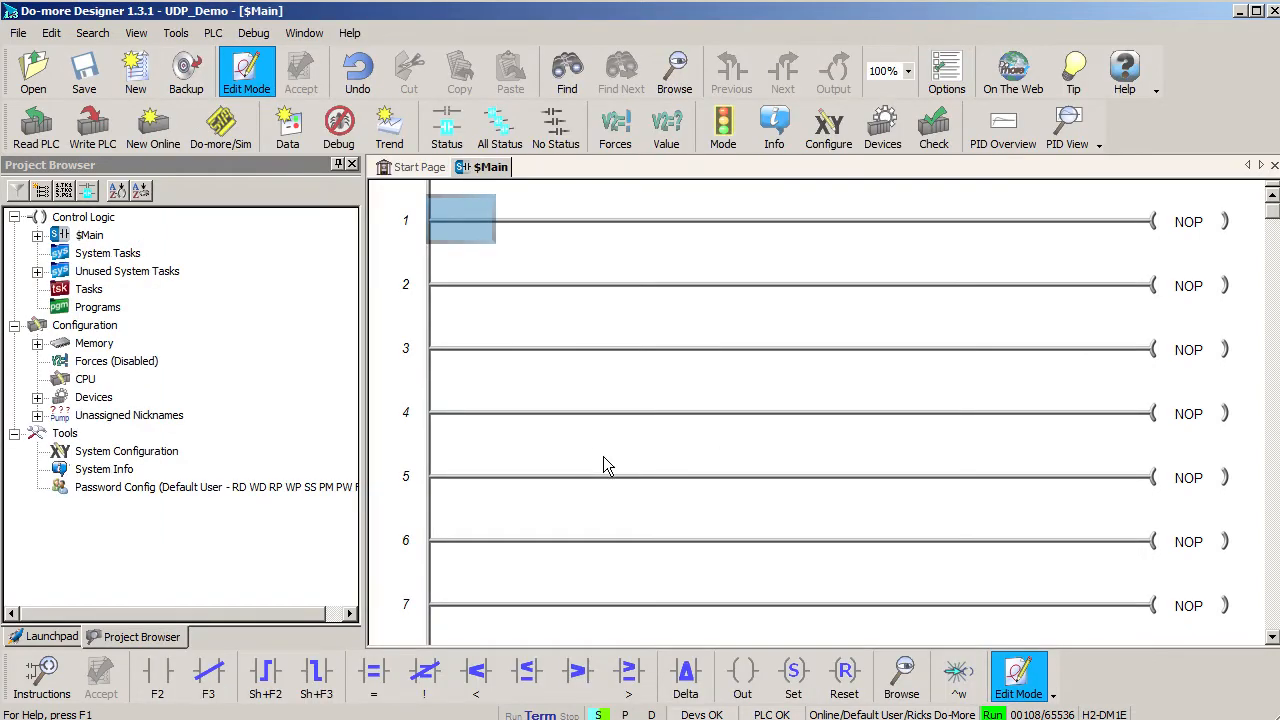
left_click(288, 125)
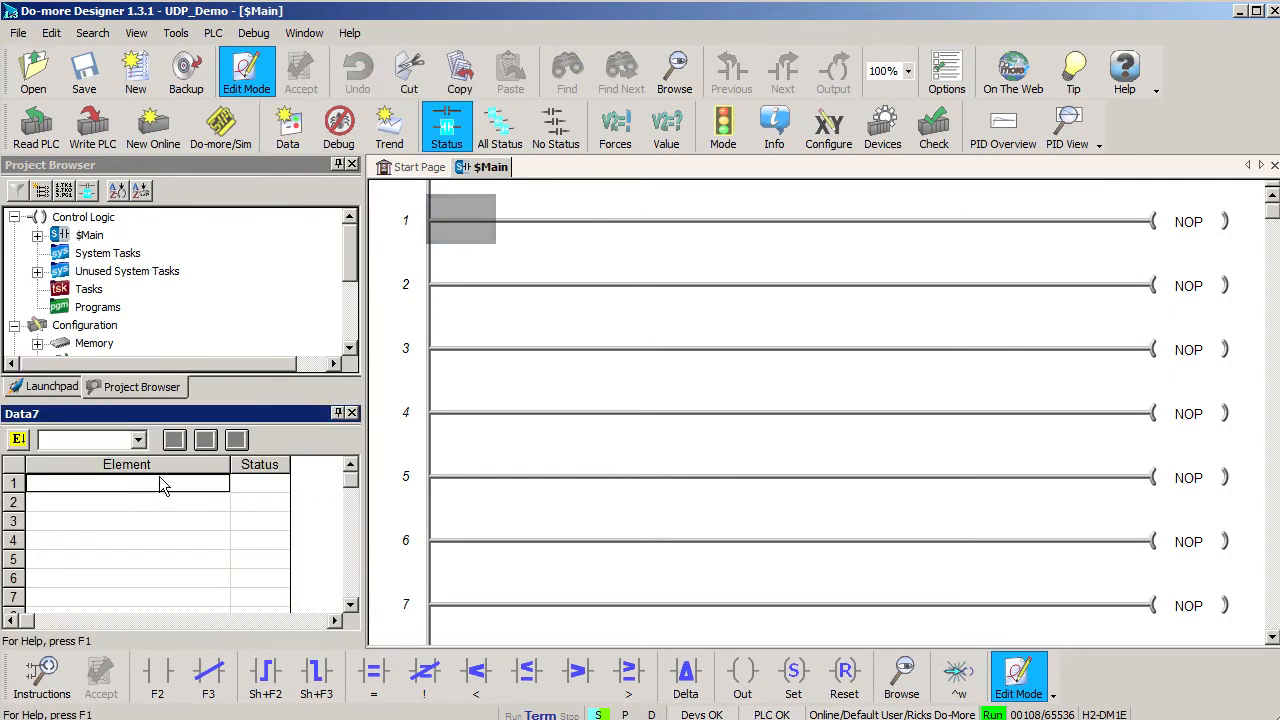
type("$UDP_Demo.PacketAvailable")
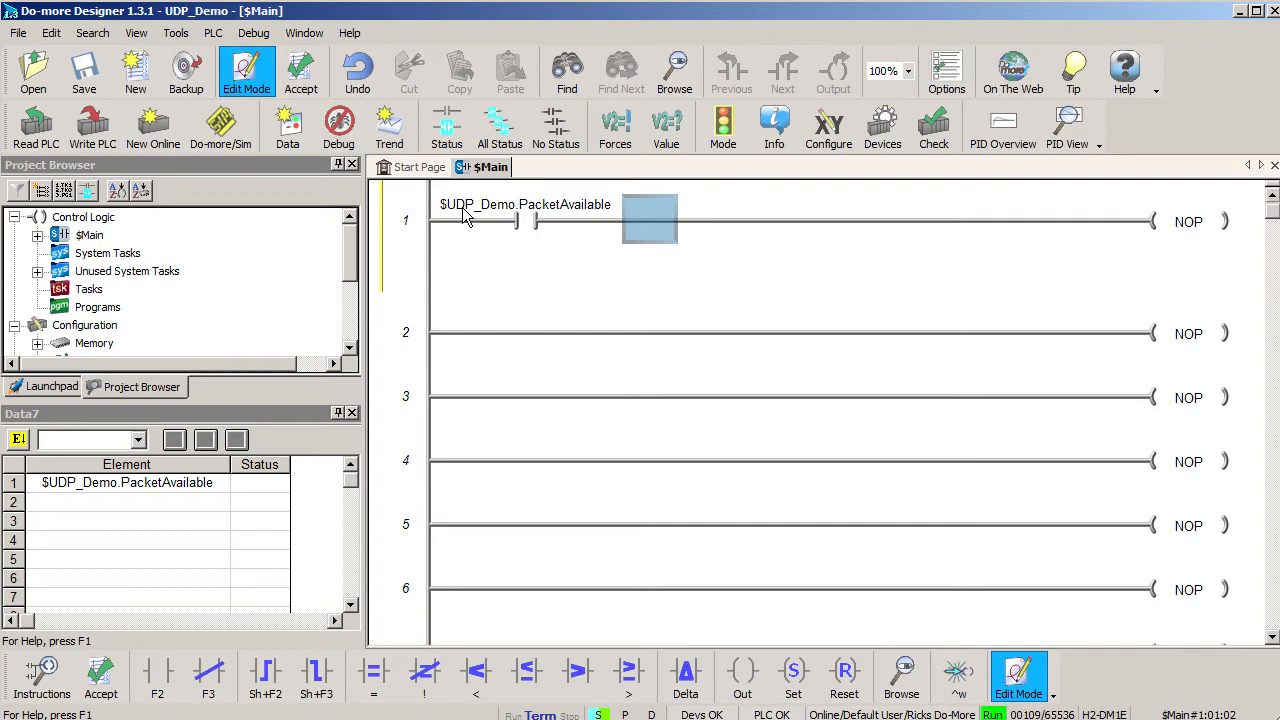
double_click(649, 219)
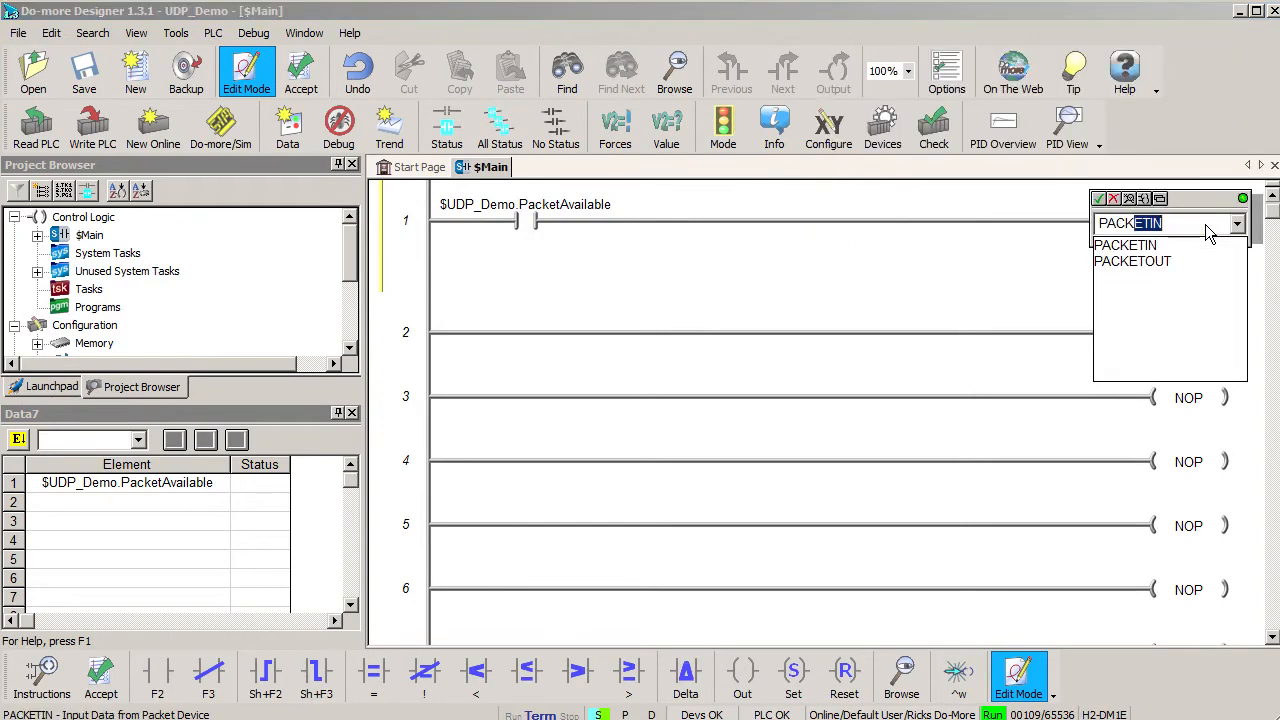
left_click(1125, 244)
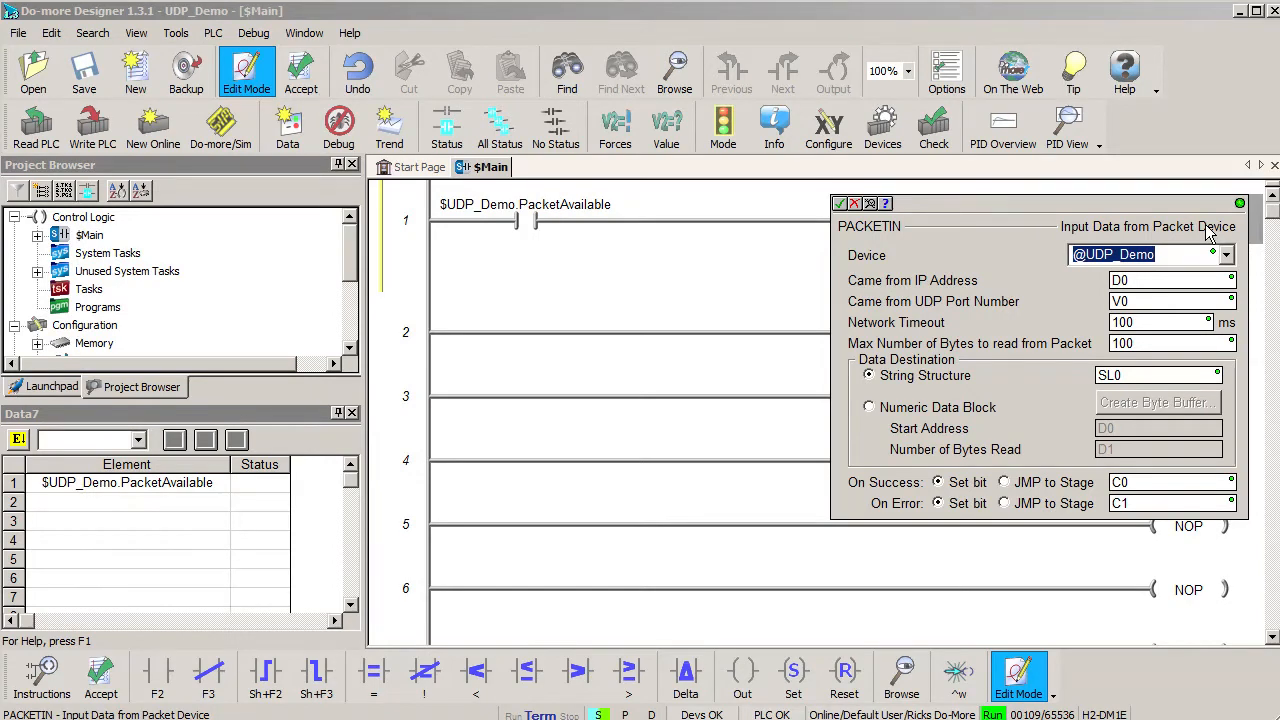
mouse_move(1205, 278)
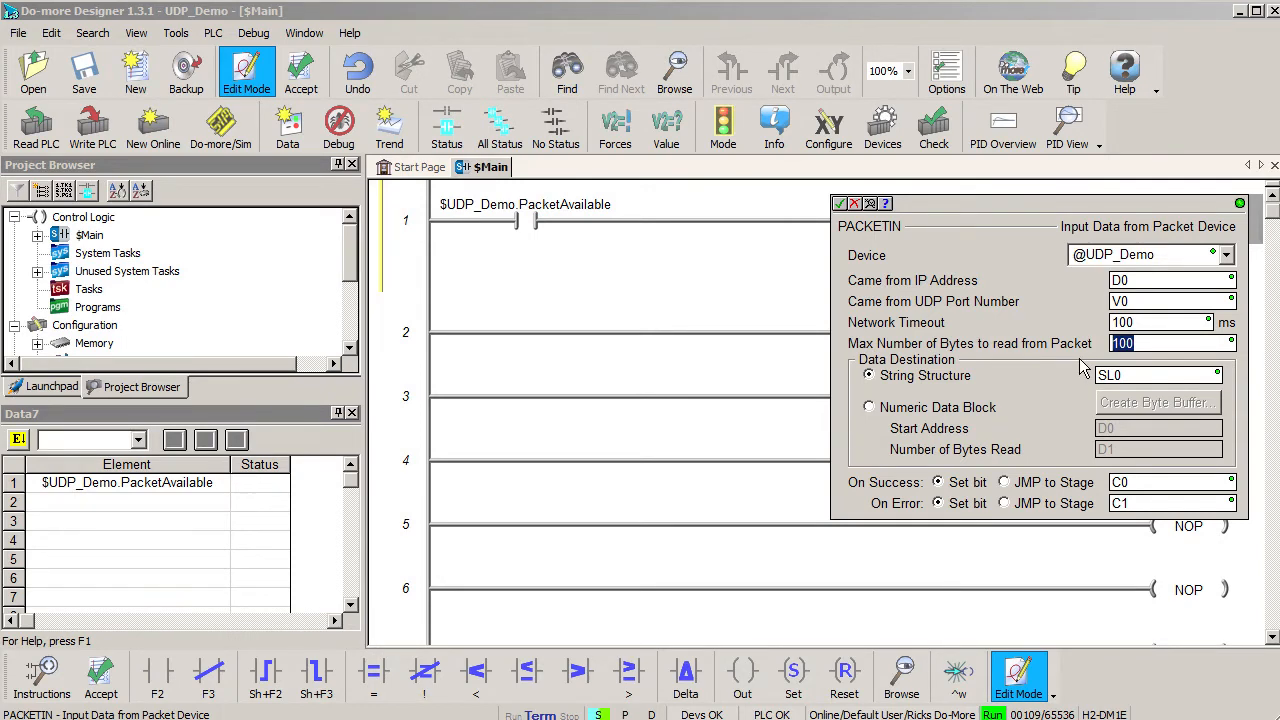
type("64")
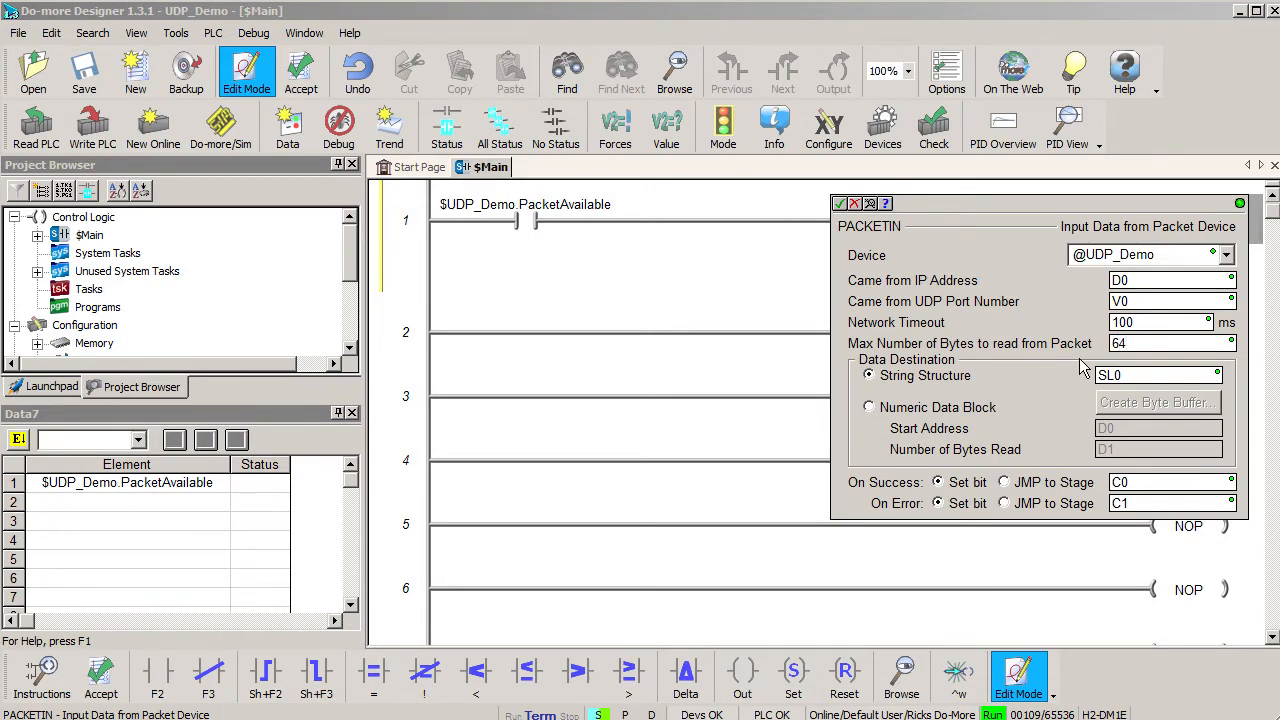
left_click(1155, 374)
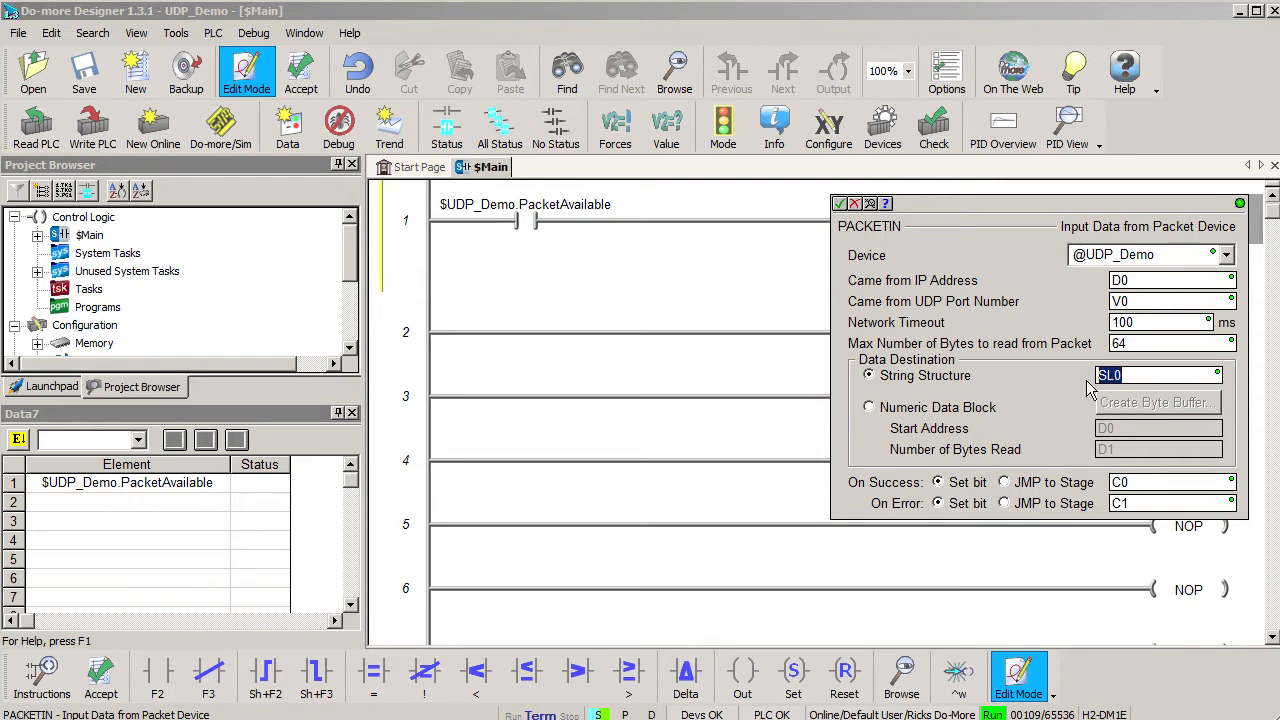
type("SS0")
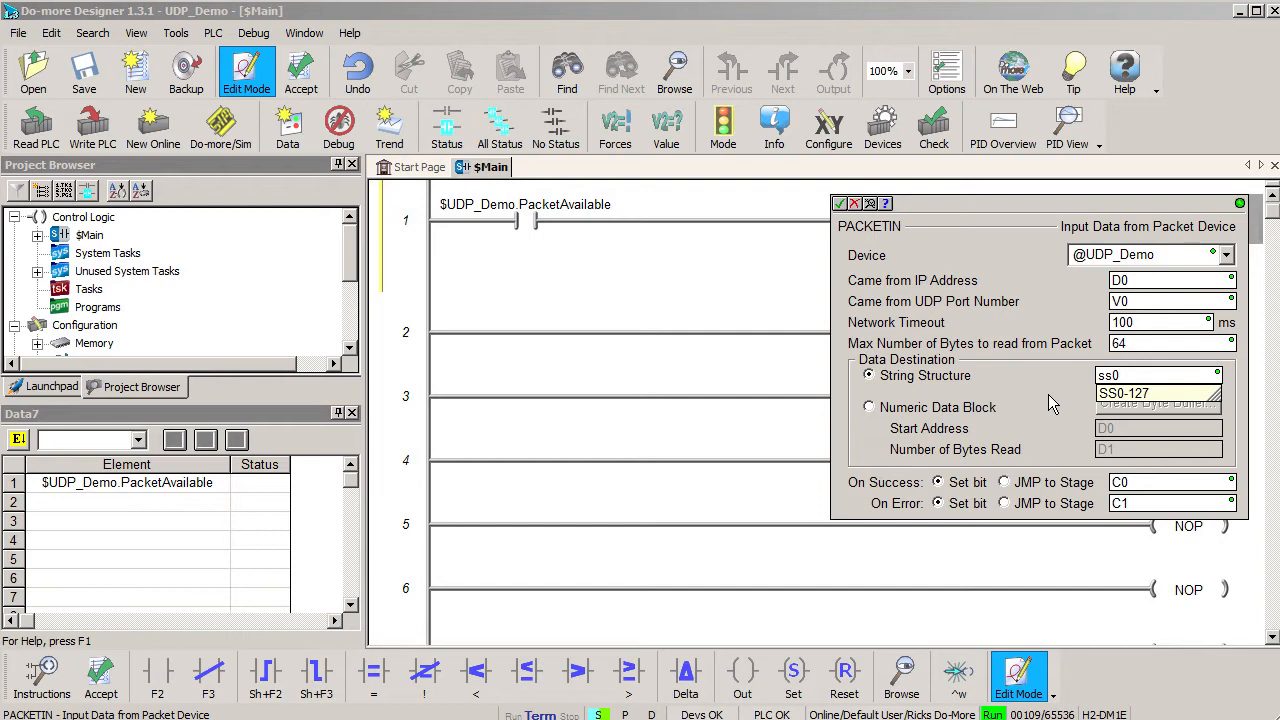
left_click(1155, 375)
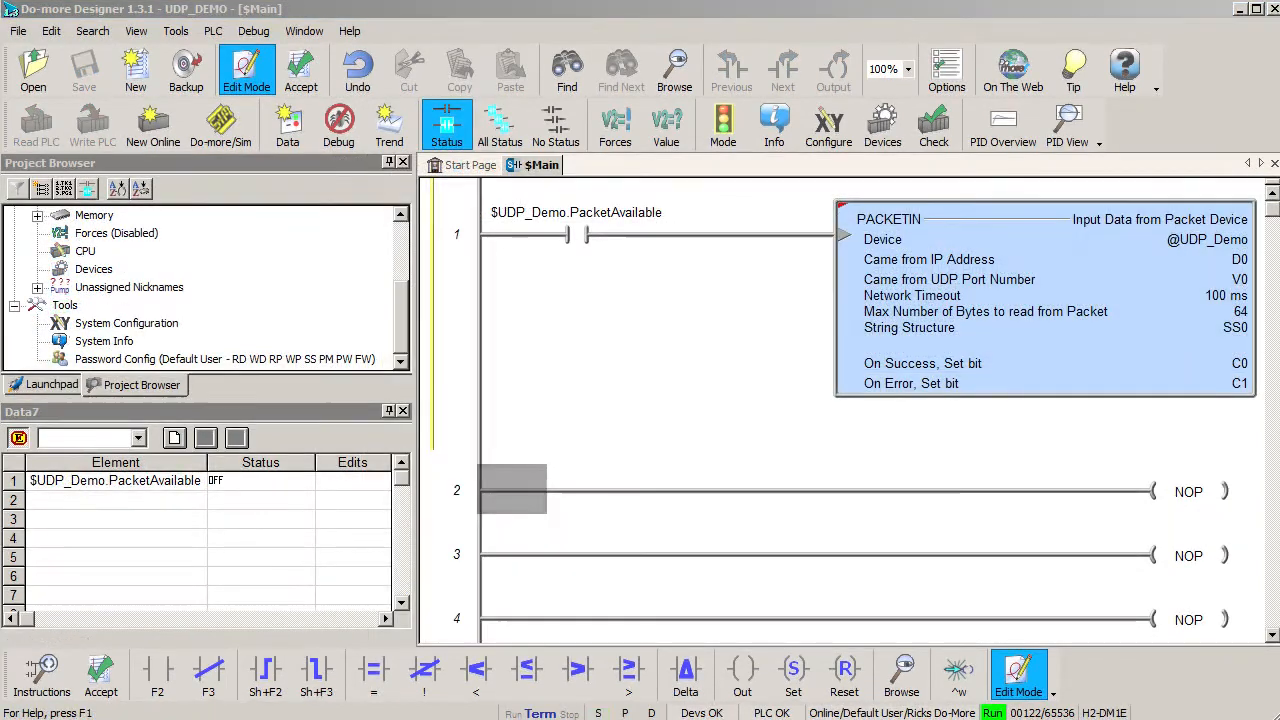
Step: Add SS0 to the Data View watch list and write the project to the PLC
left_click(115, 518)
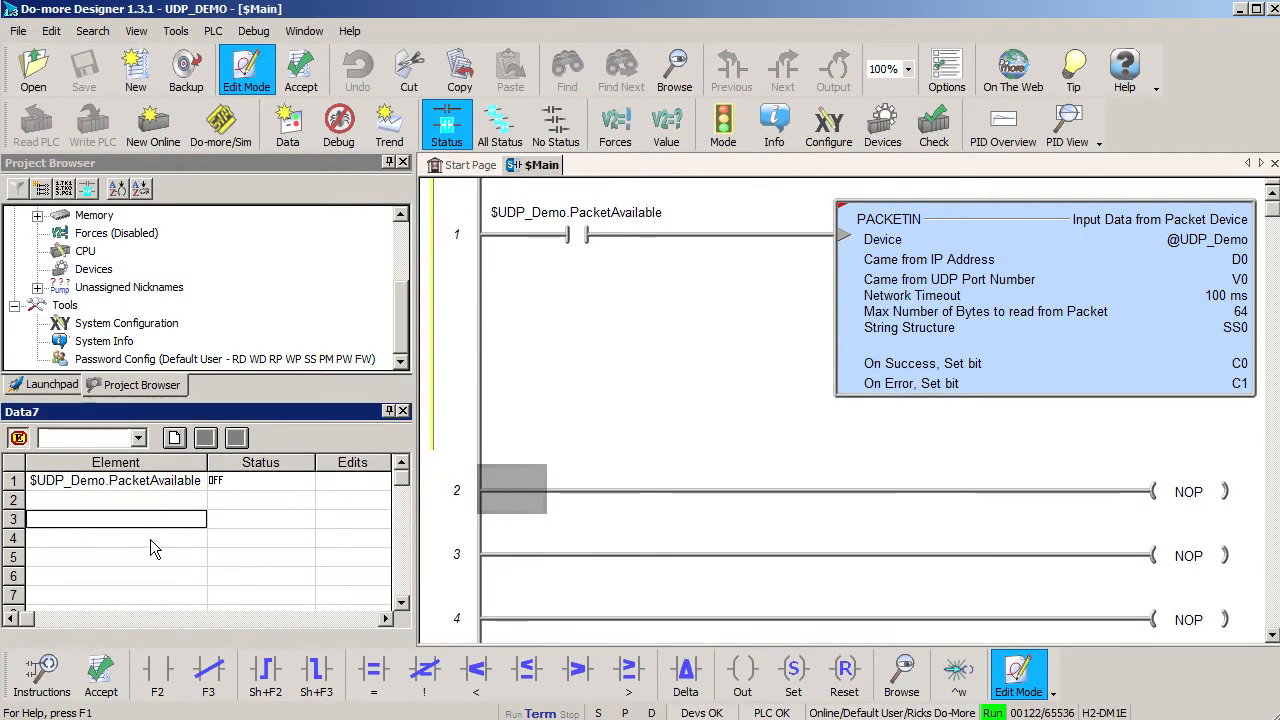
type("SS0")
left_click(116, 538)
type("D0")
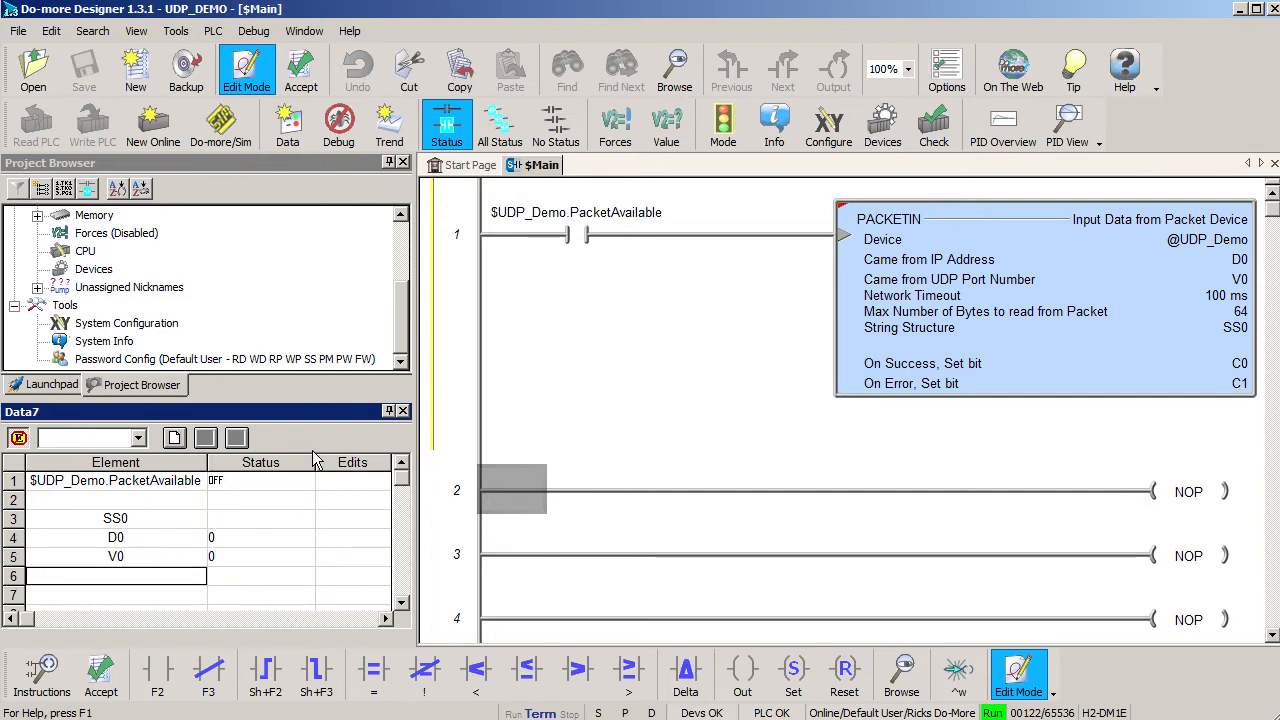
left_click(300, 68)
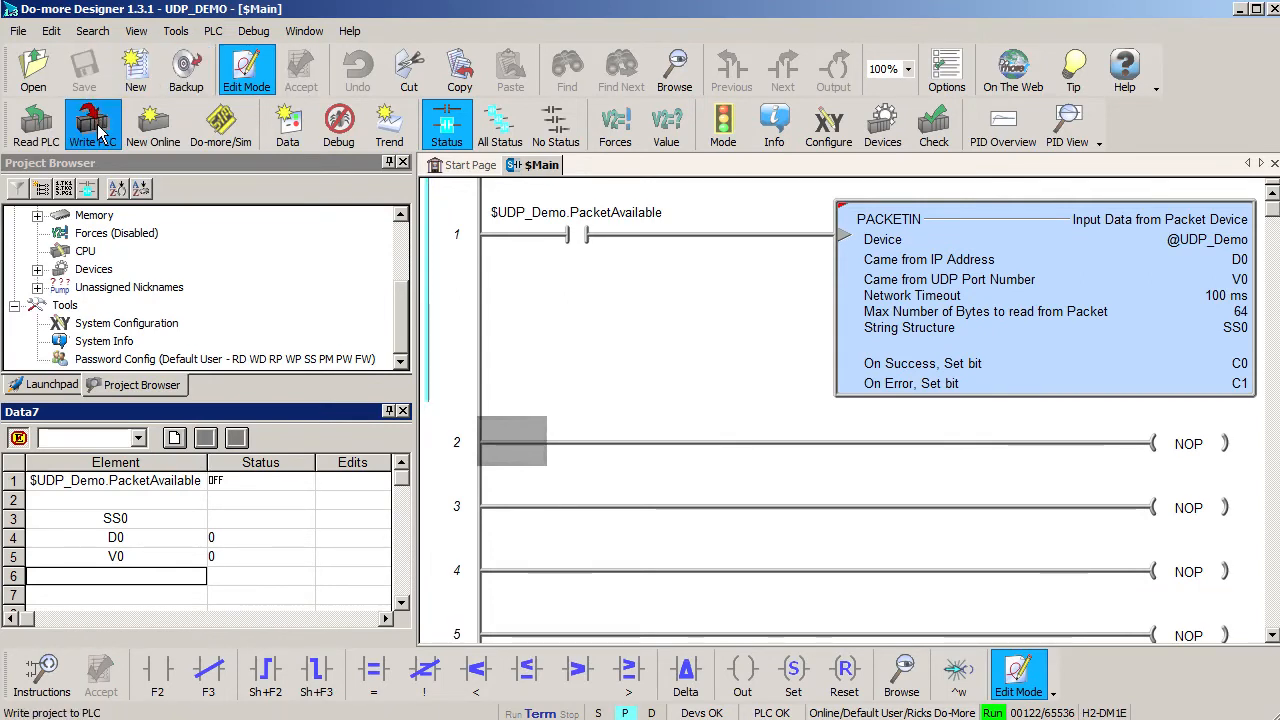
left_click(92, 125)
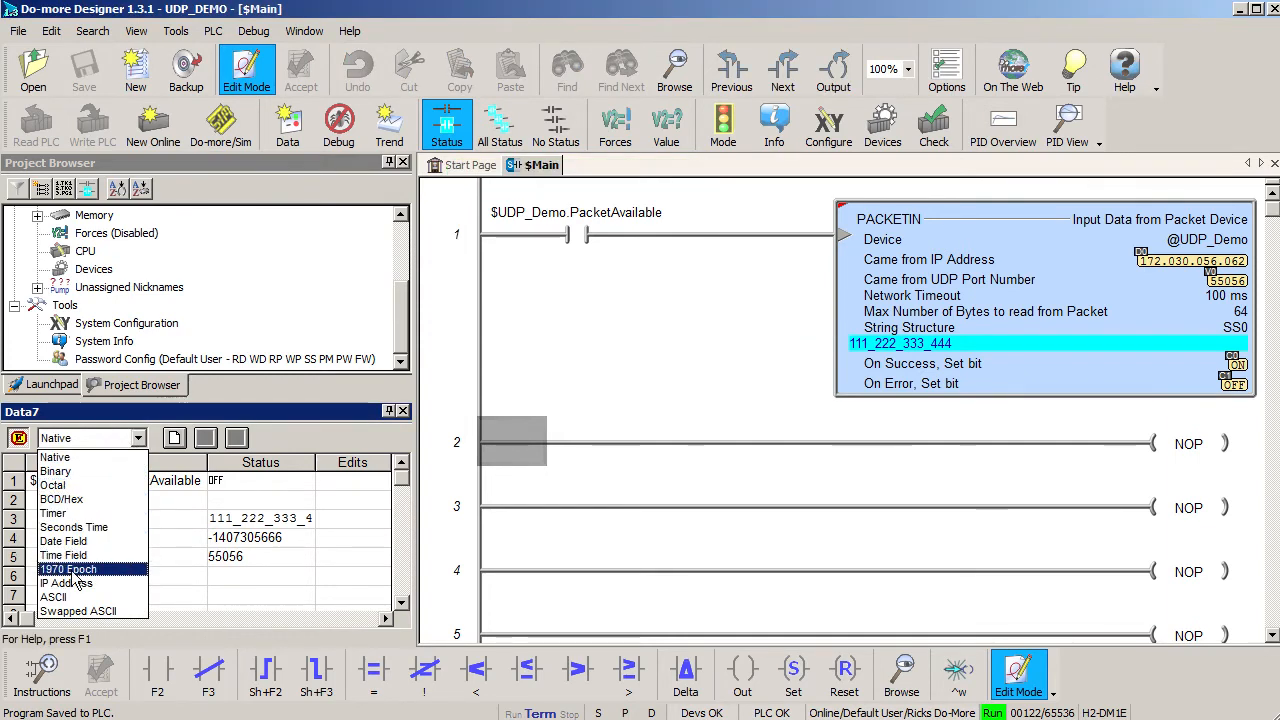
left_click(67, 583)
type("PACKETOUT")
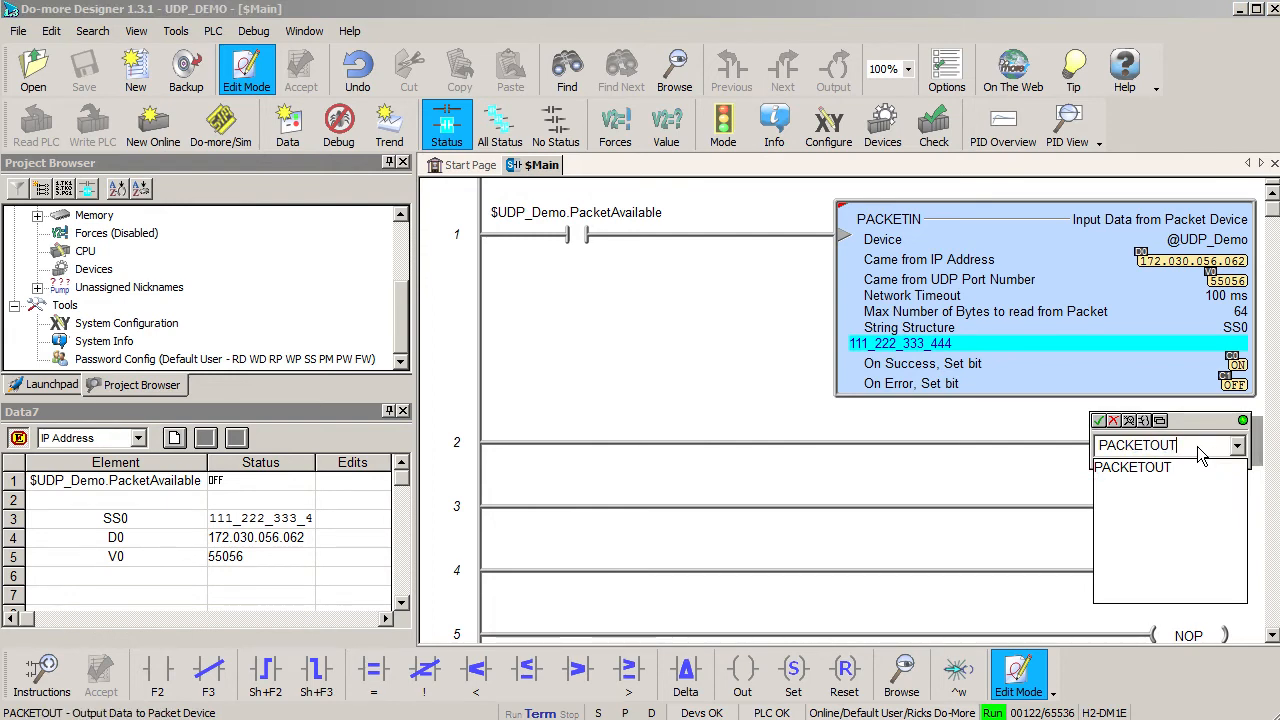
left_click(1131, 467)
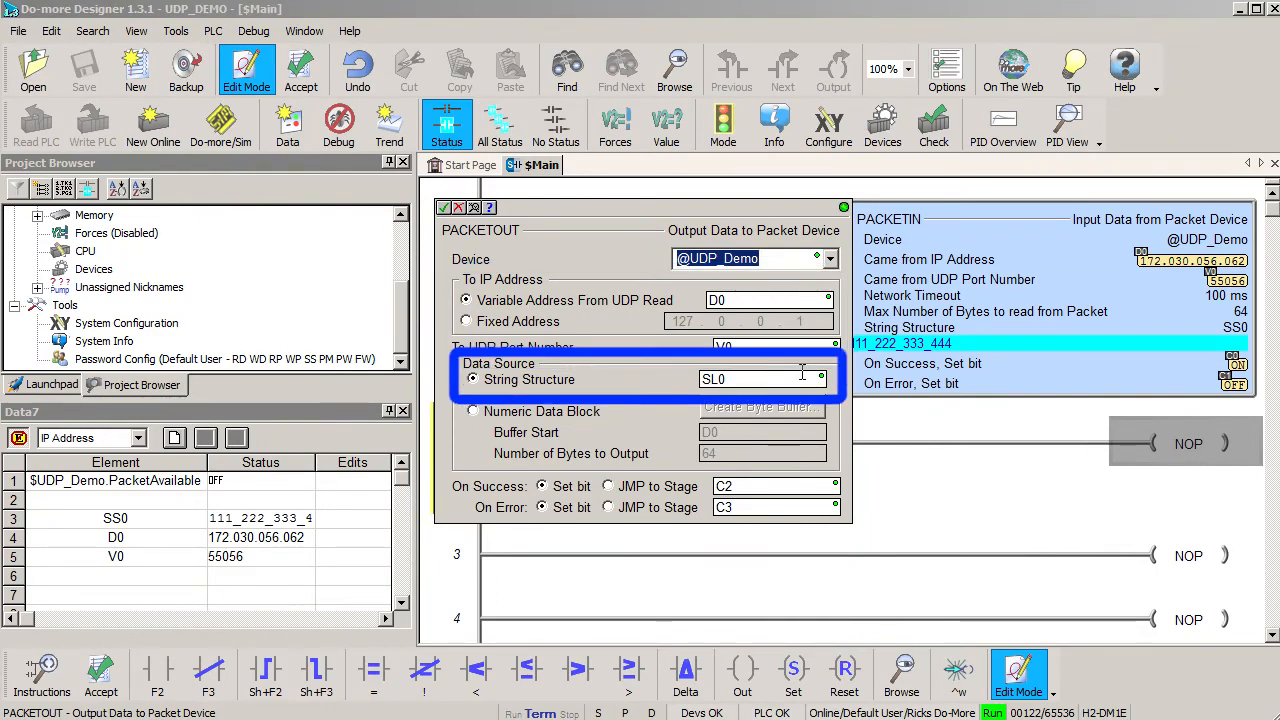
left_click(443, 207)
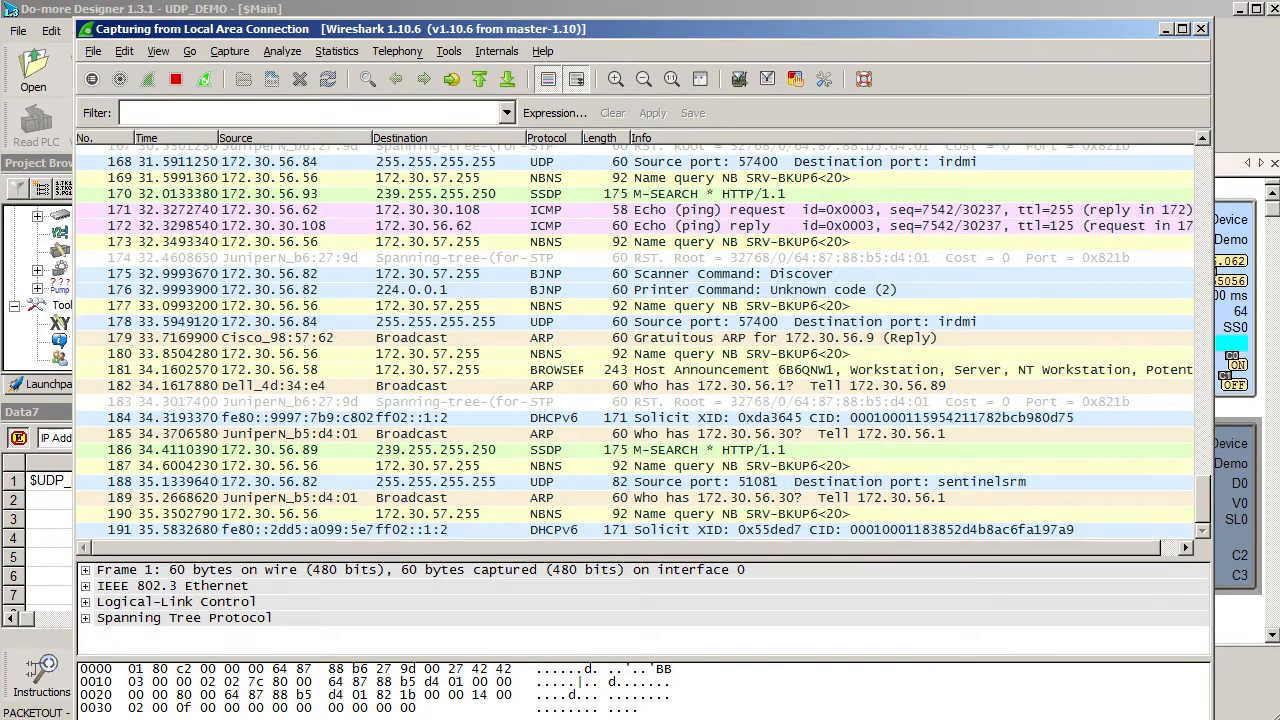
Step: Filter the Wireshark capture with ip.addr==172.30.56.163
scroll("down", 3)
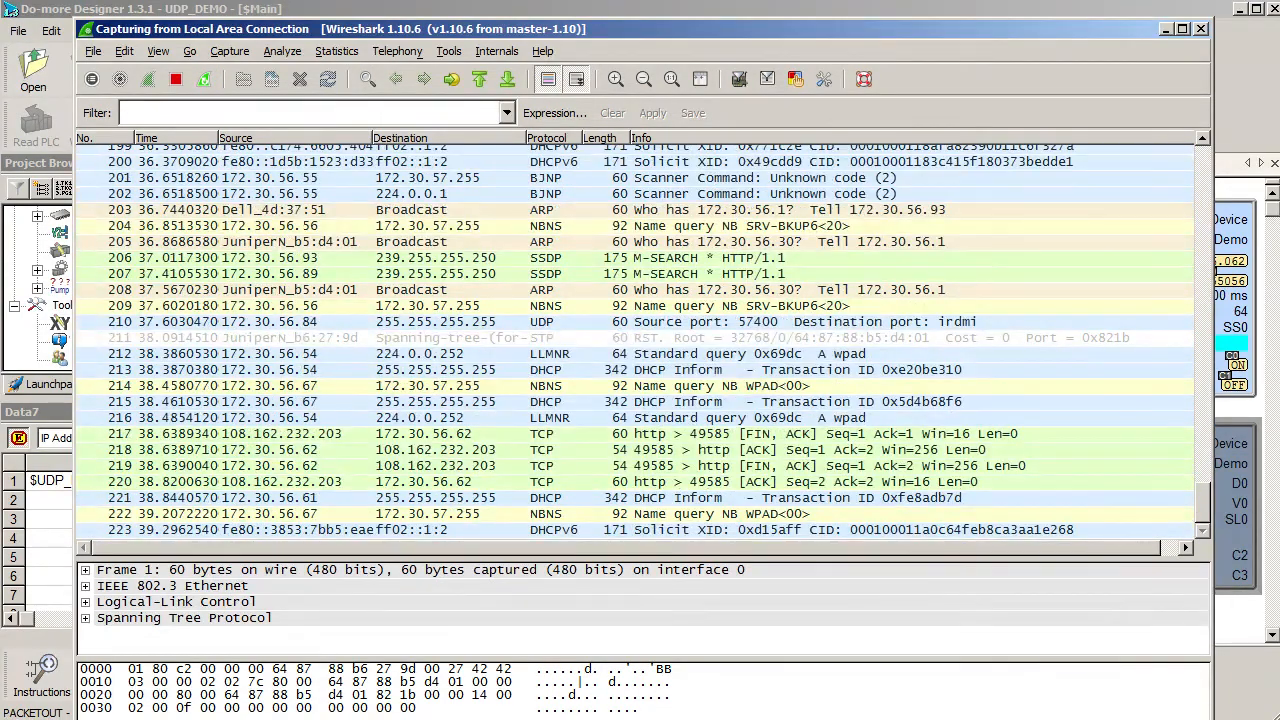
scroll("down", 3)
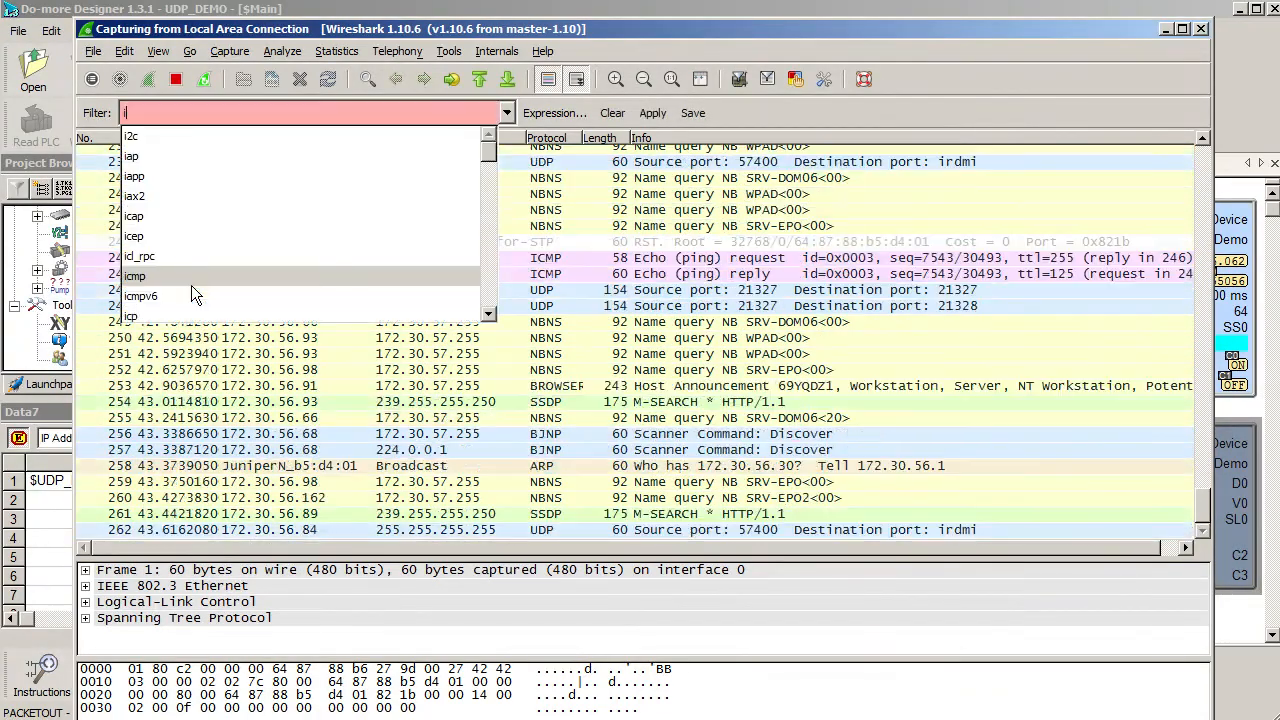
type("ip.addr== 172.30.56.163")
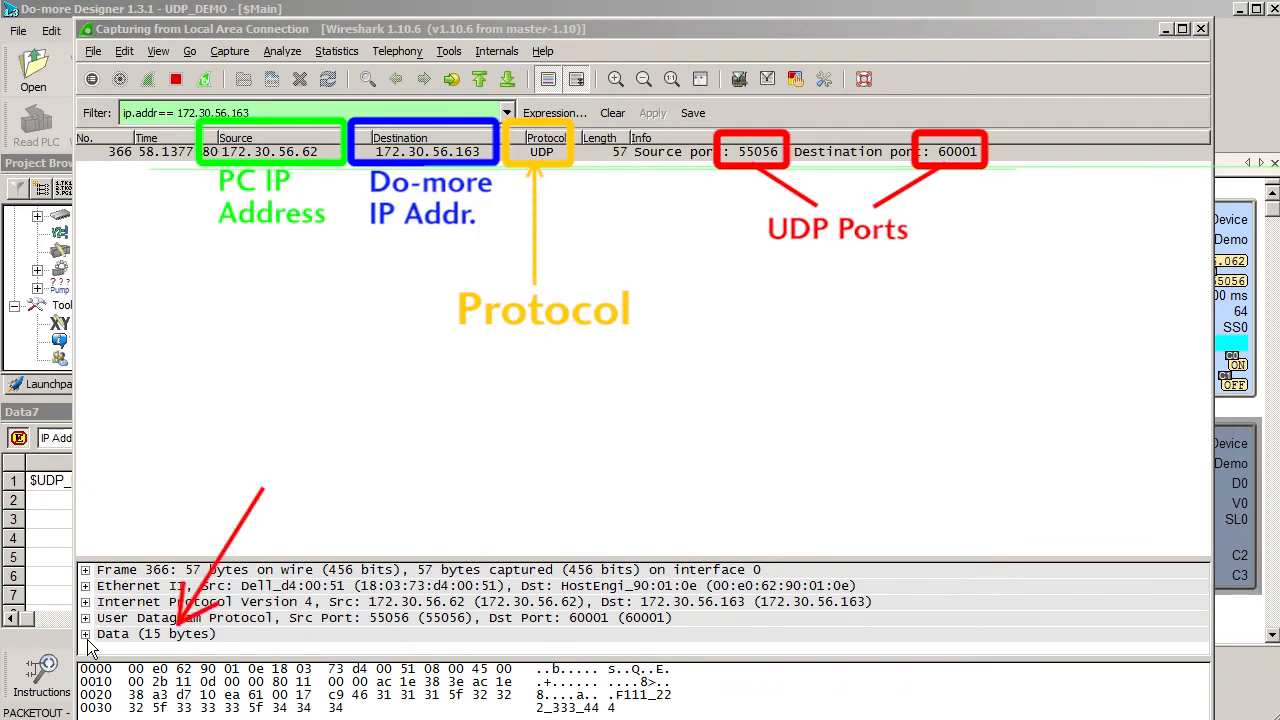
Step: Expand the captured packet's 15-byte Data payload in the packet details
left_click(85, 634)
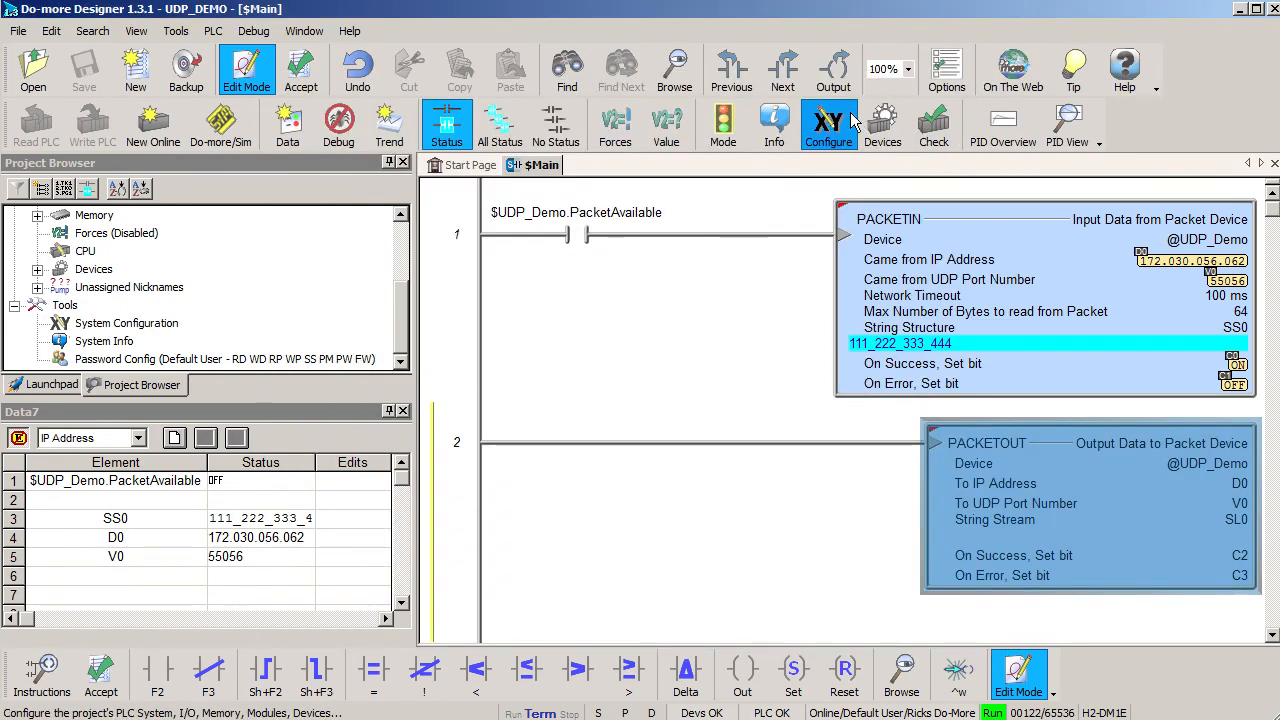
left_click(829, 120)
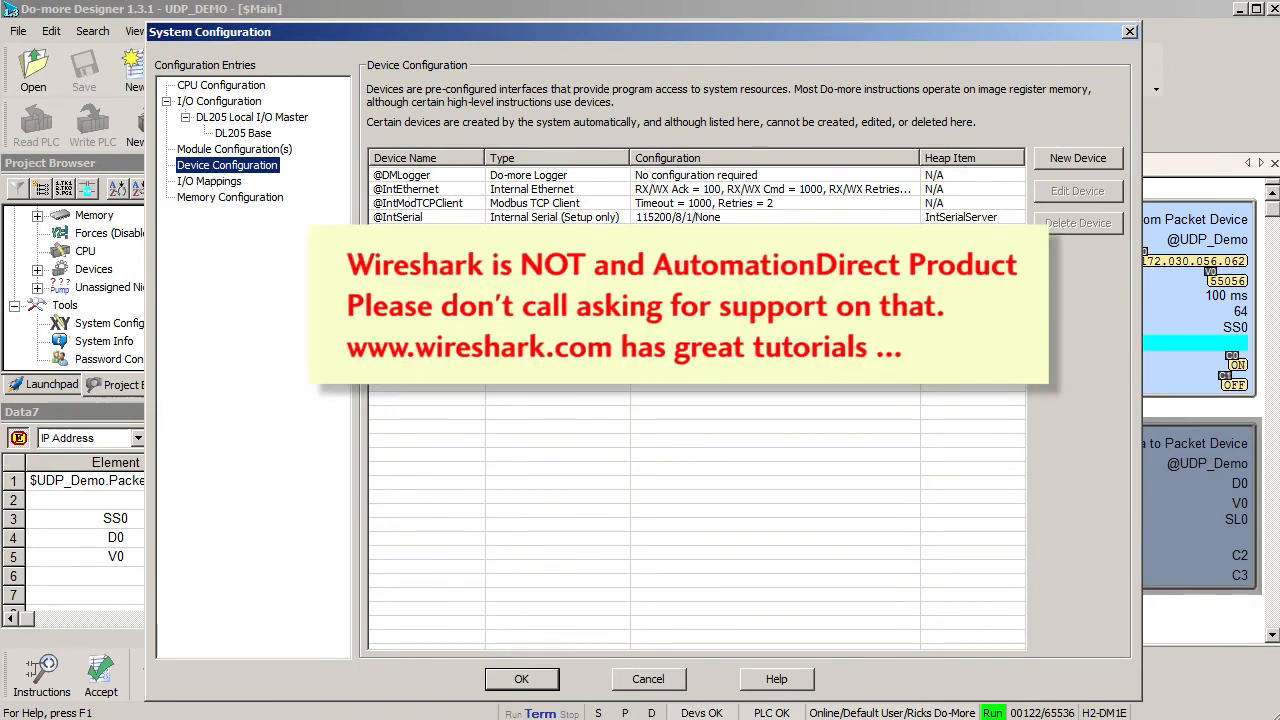
left_click(521, 679)
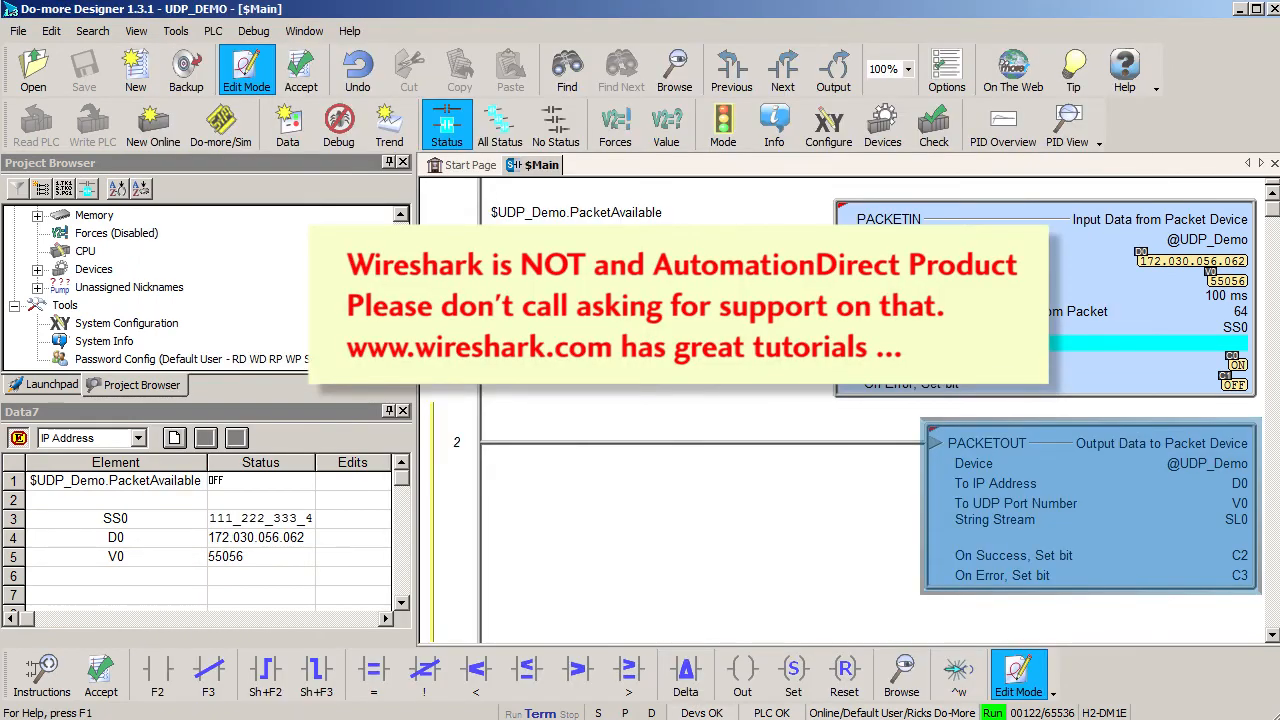